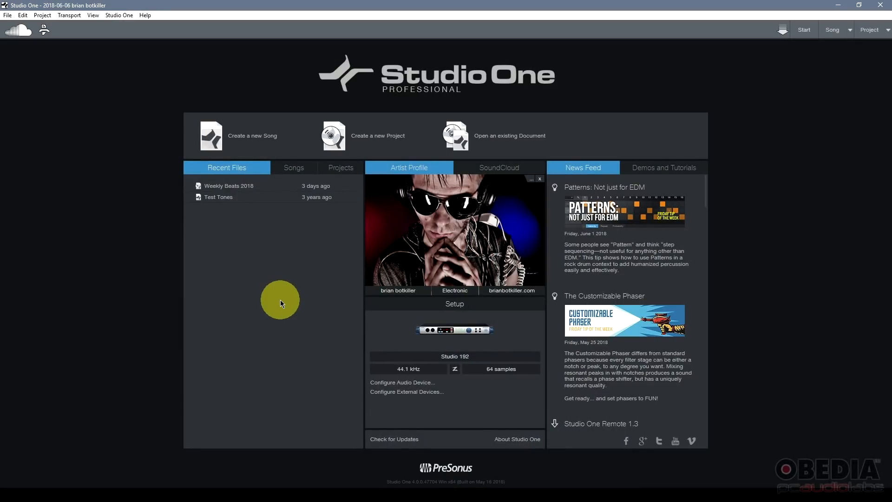
mouse_move(286, 335)
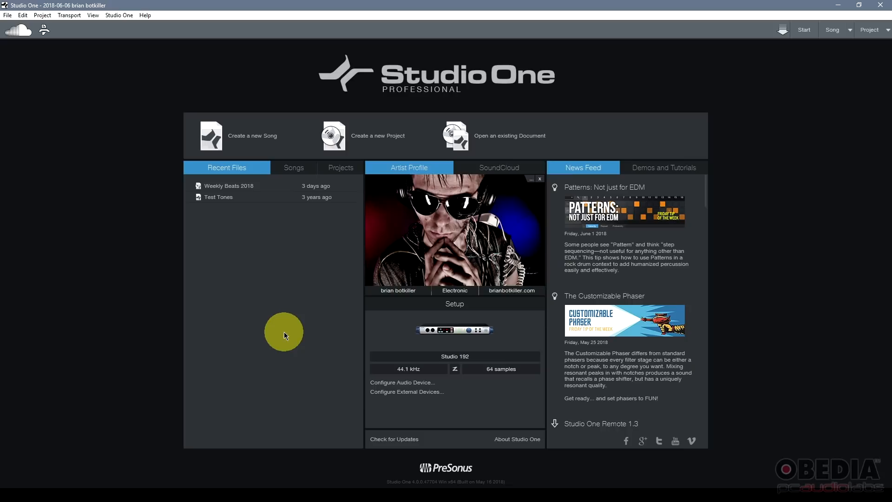
mouse_move(278, 318)
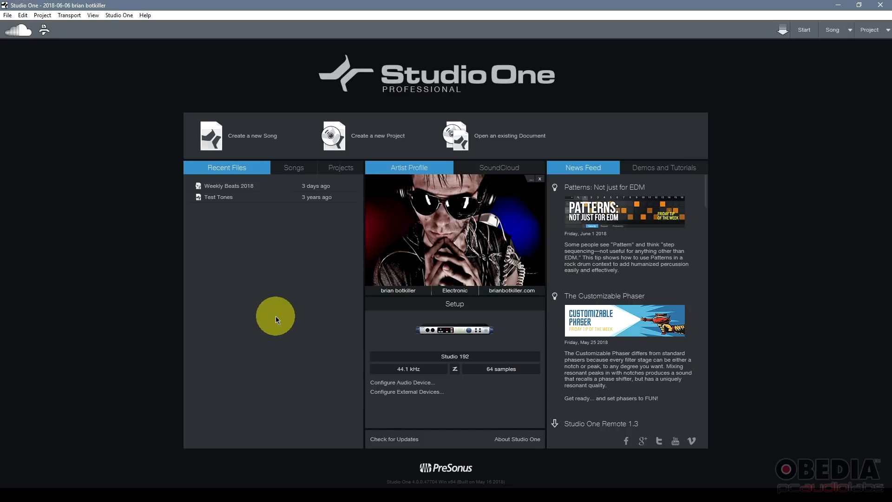
mouse_move(288, 330)
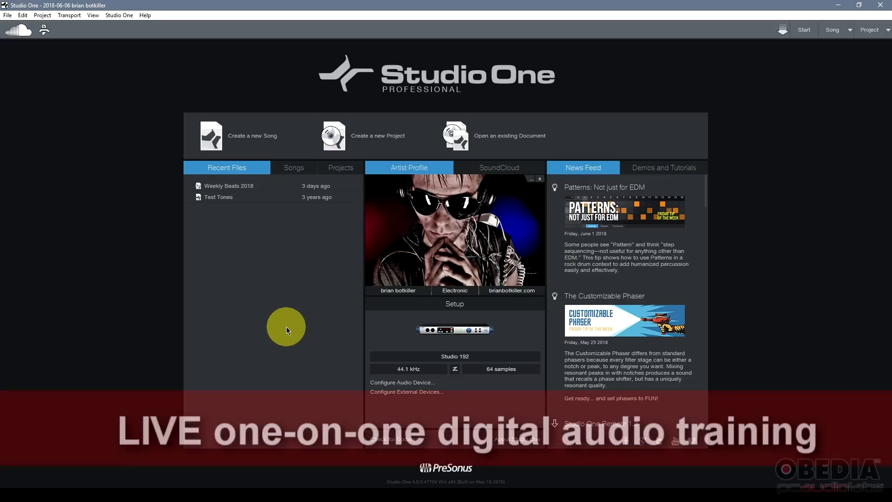
mouse_move(270, 225)
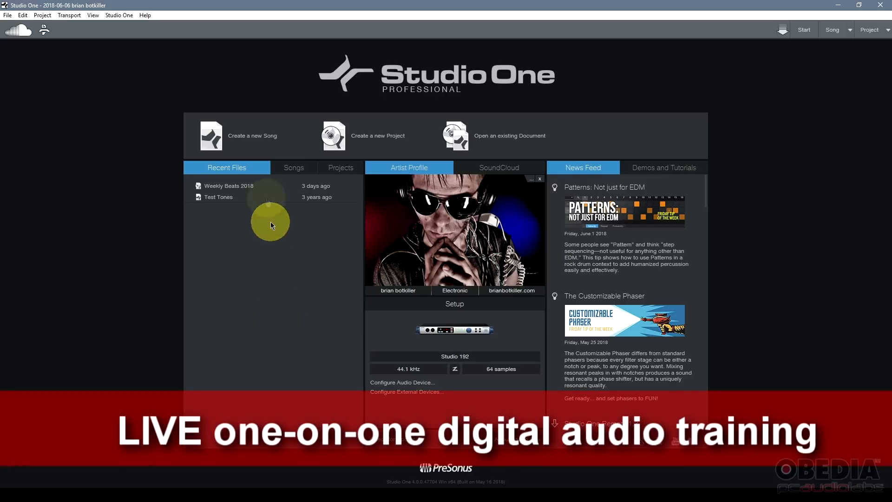
mouse_move(269, 146)
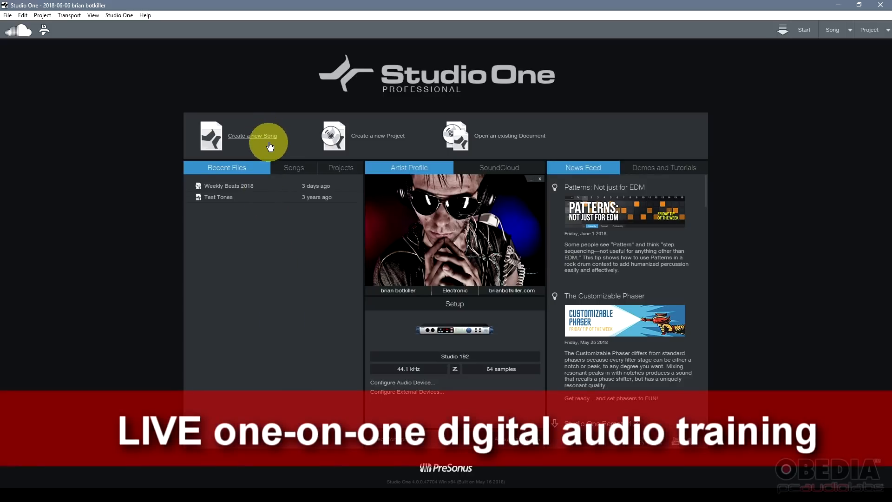
Step: Start a new song, preview the Instruments Set and Vocal Recording templates, then choose Empty Song
left_click(252, 135)
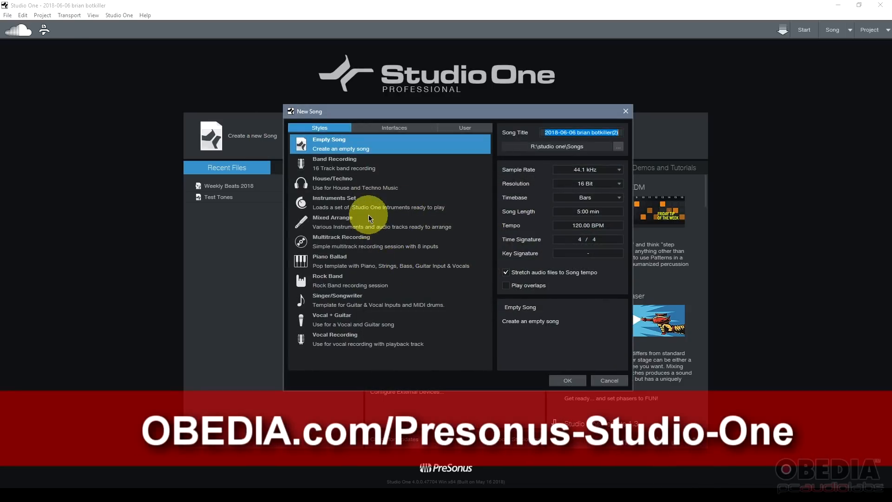
mouse_move(349, 173)
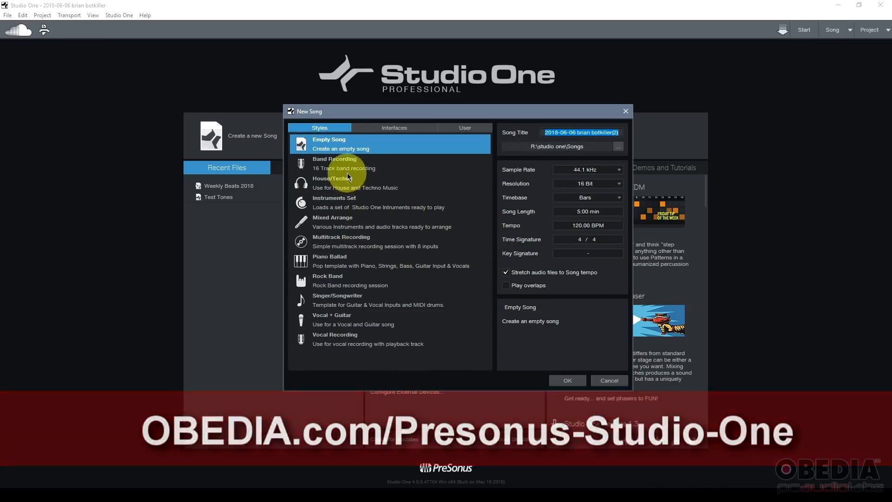
left_click(354, 202)
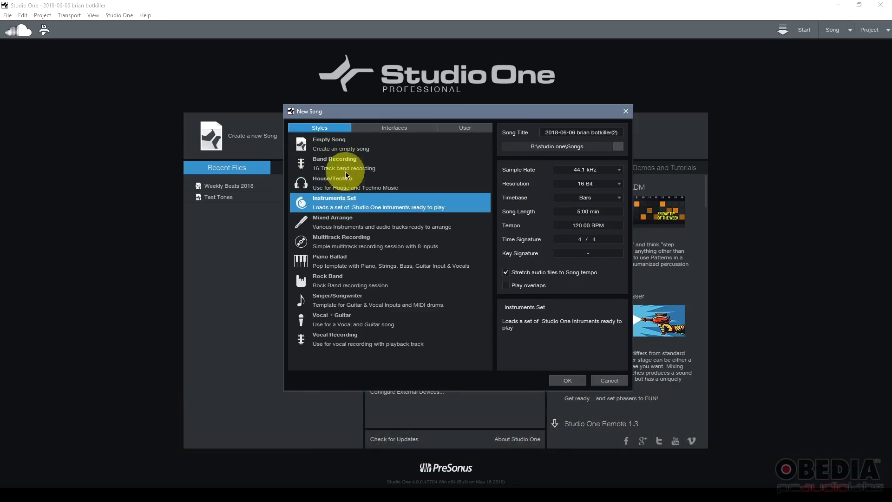
left_click(329, 261)
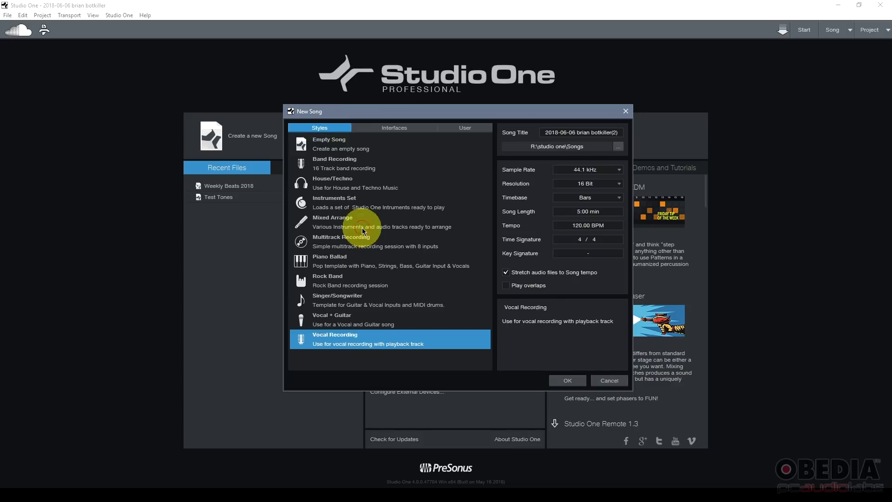
left_click(355, 183)
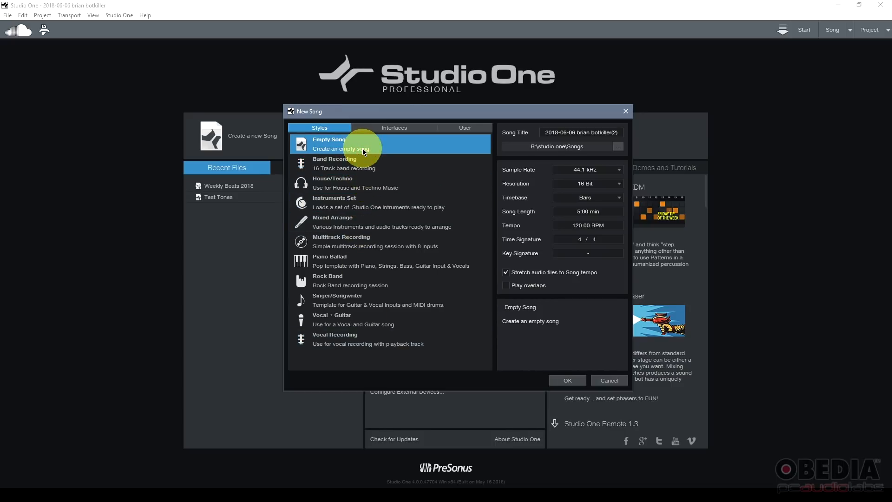
mouse_move(375, 207)
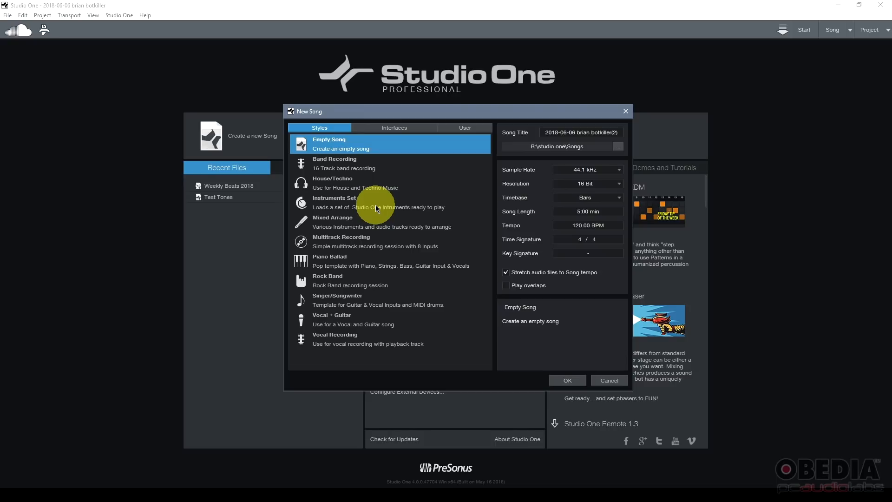
mouse_move(366, 170)
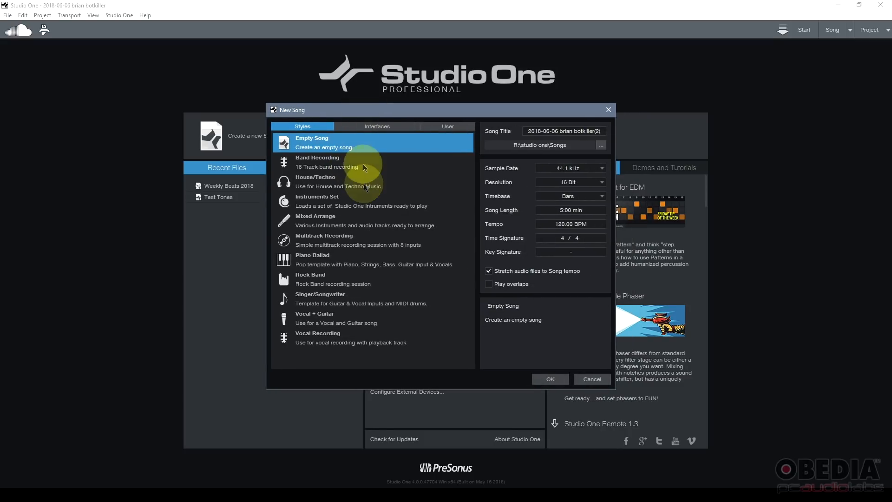
mouse_move(381, 211)
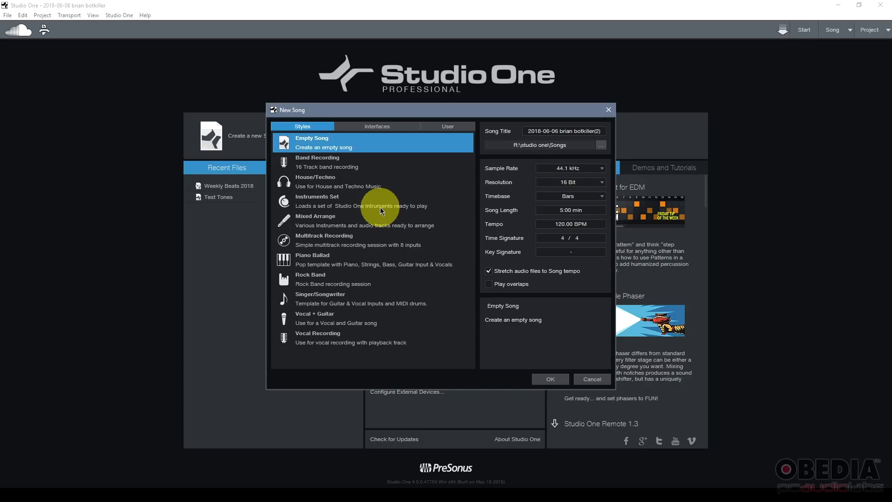
mouse_move(379, 221)
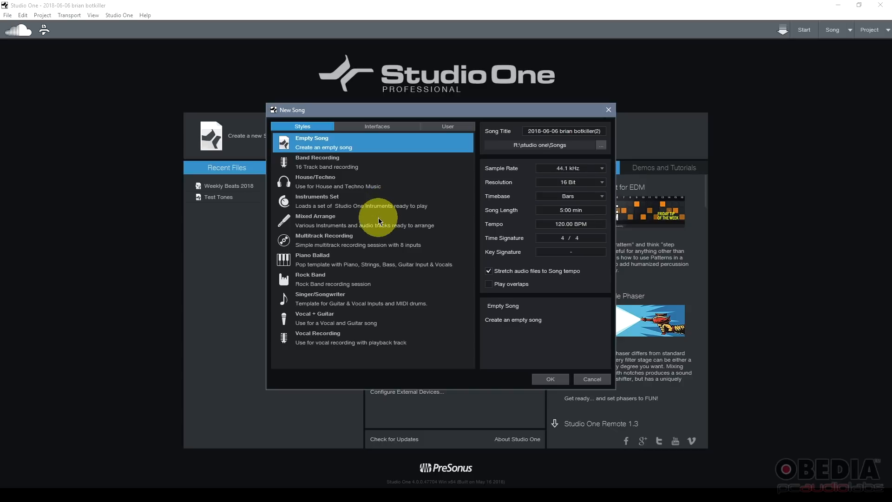
mouse_move(365, 144)
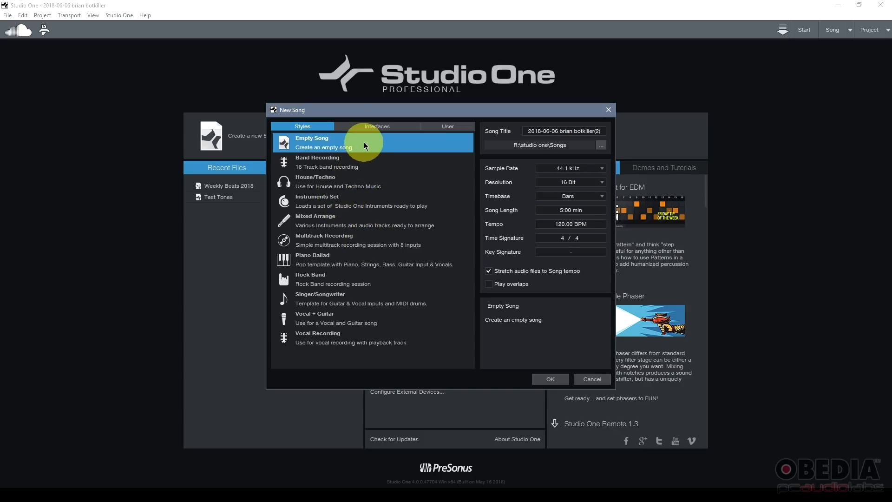
Step: Browse the interface templates down to Studio 192, then show the User templates
left_click(377, 126)
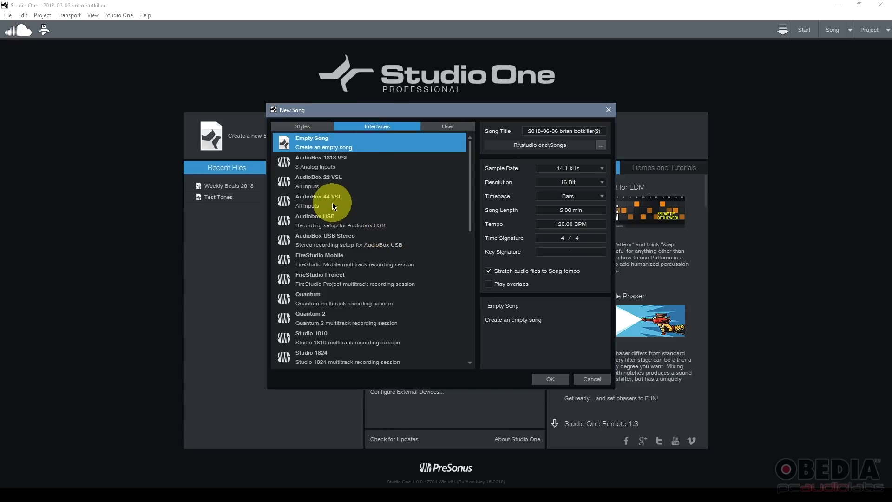
scroll("down", 3)
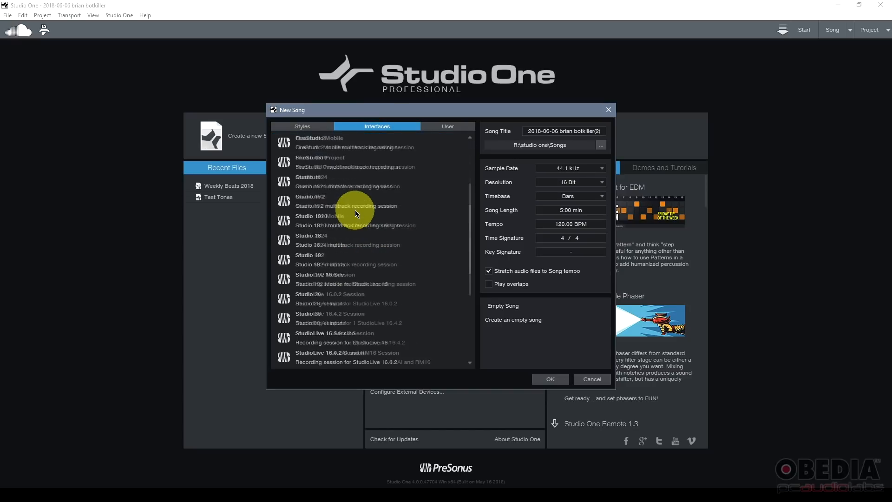
scroll("up", 3)
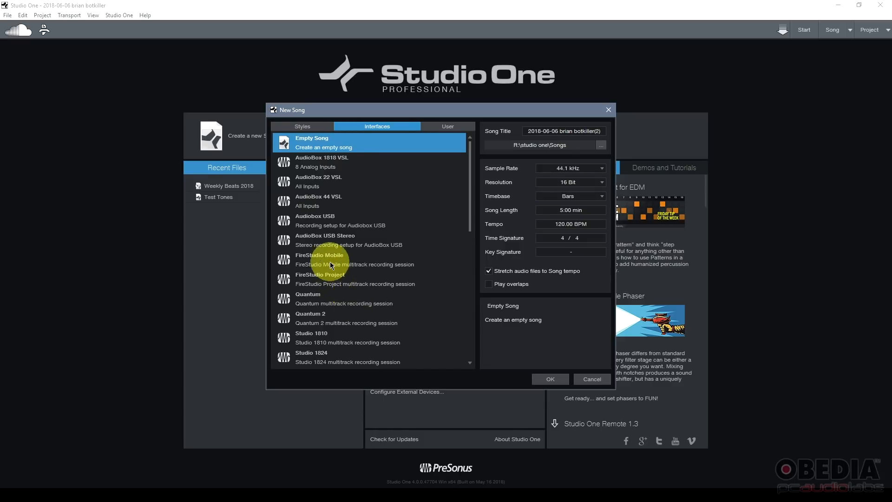
scroll("down", 3)
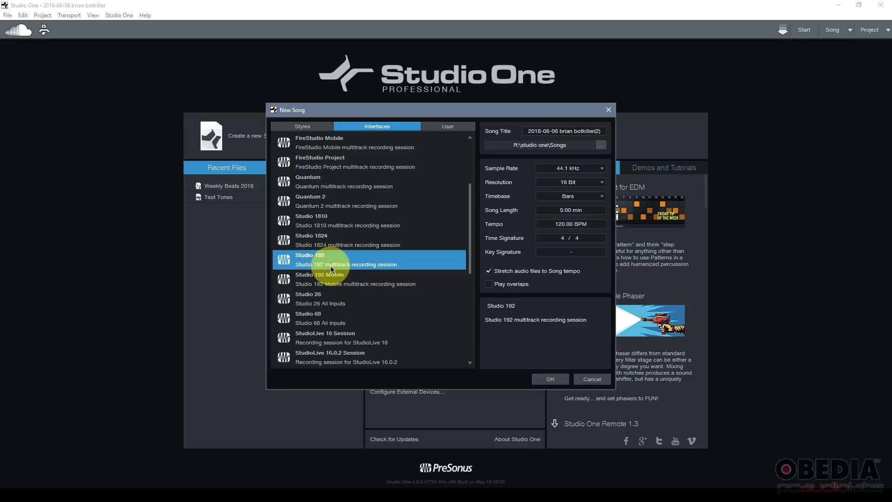
mouse_move(554, 389)
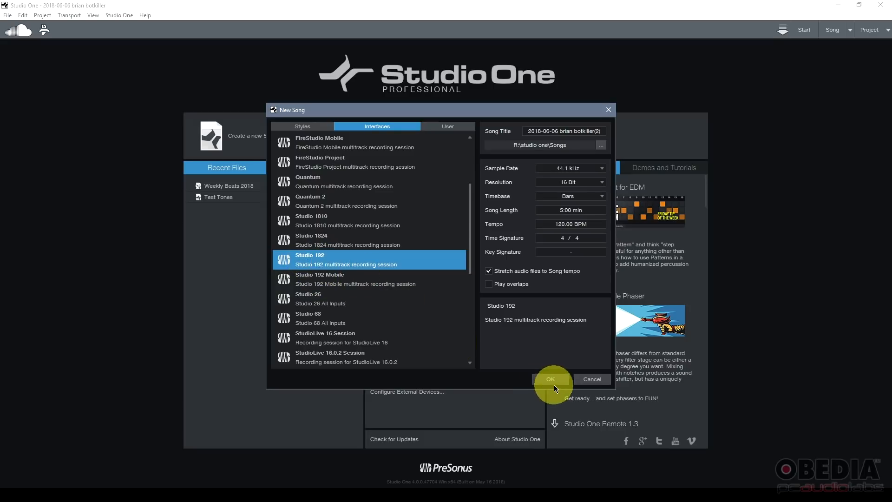
left_click(551, 379)
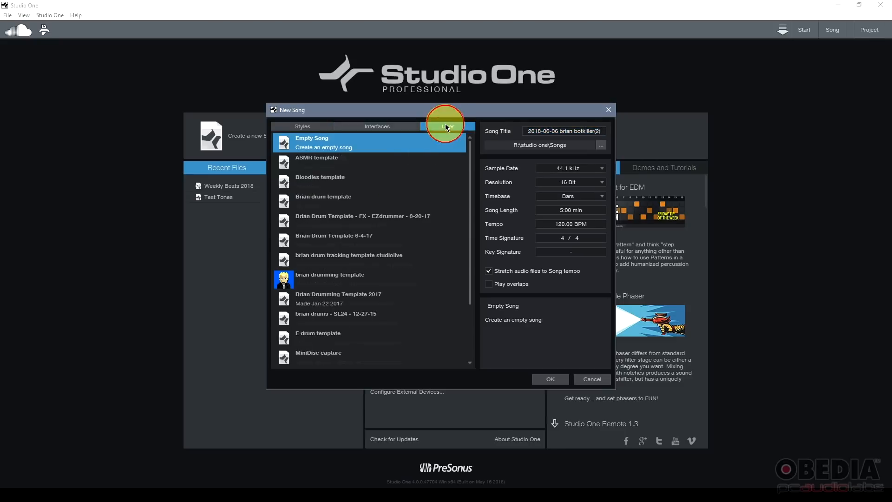
Step: Look at the saved User templates, then go back to the Interfaces templates
left_click(447, 126)
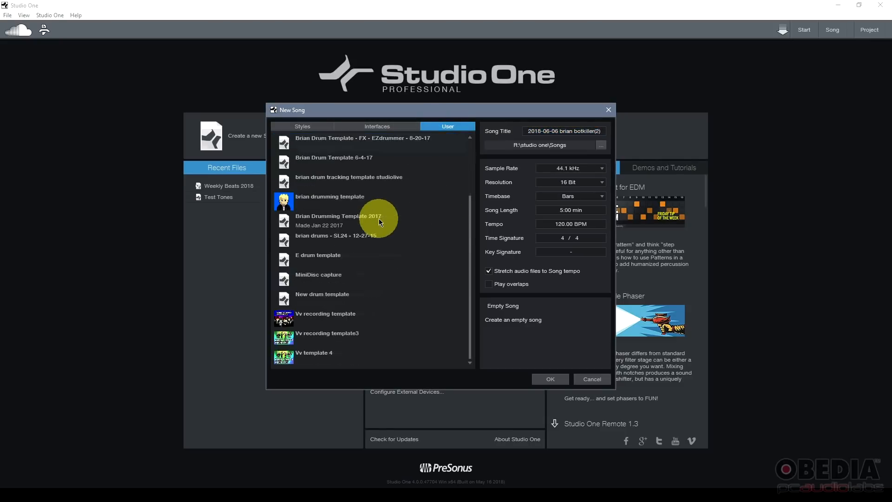
left_click(376, 126)
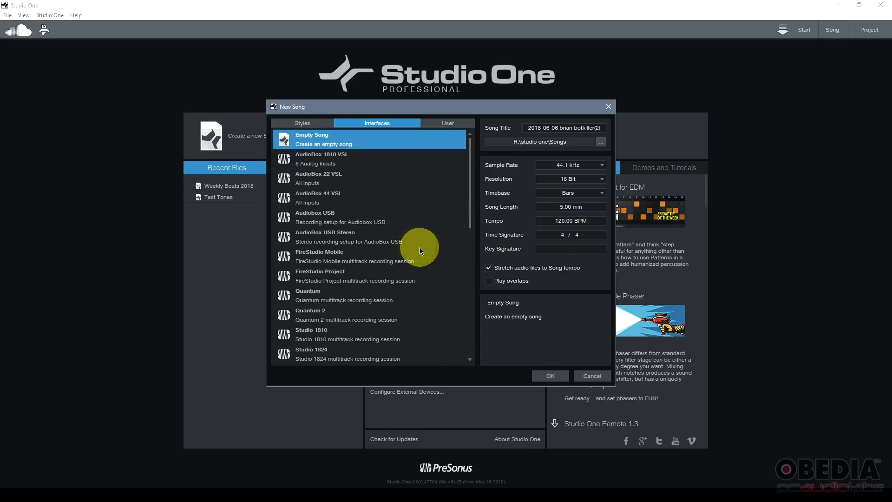
mouse_move(356, 165)
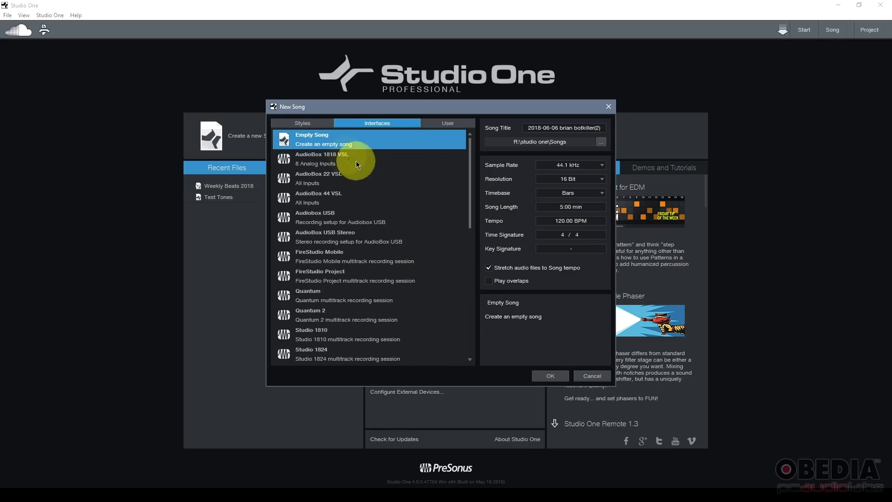
Step: Choose Empty Song, keep the Songs folder as location, and keep 44.1 kHz sample rate
left_click(302, 122)
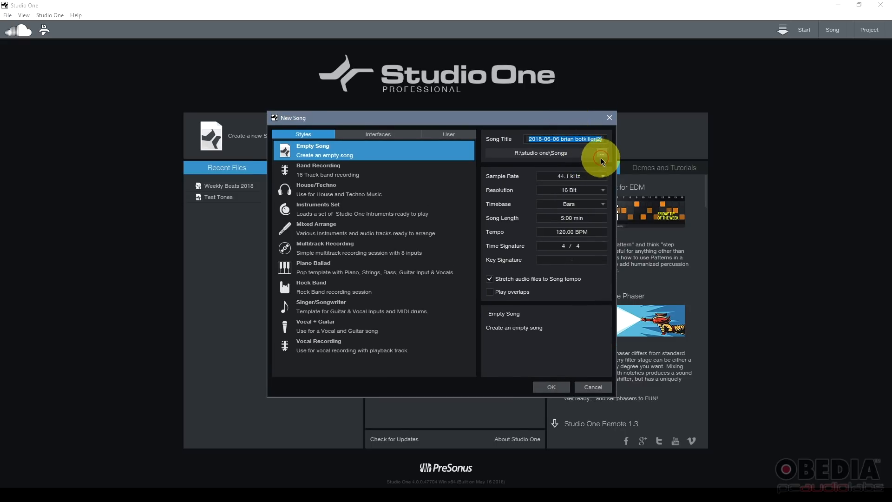
left_click(601, 152)
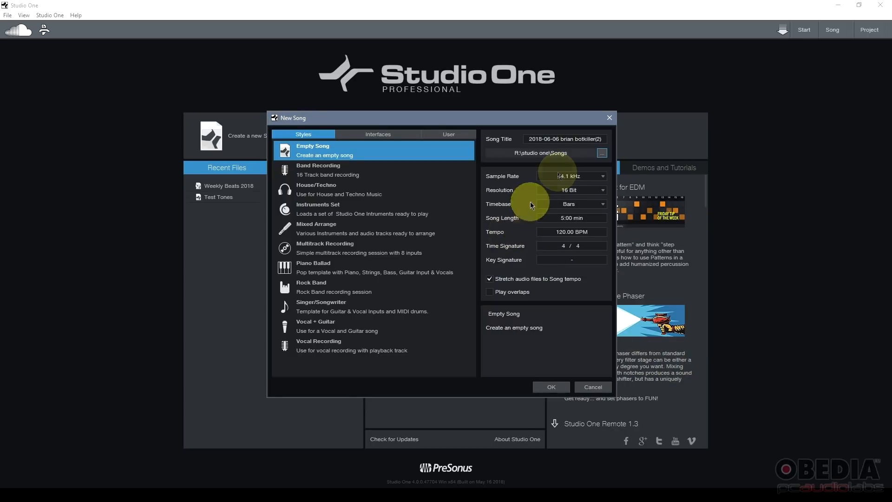
left_click(602, 153)
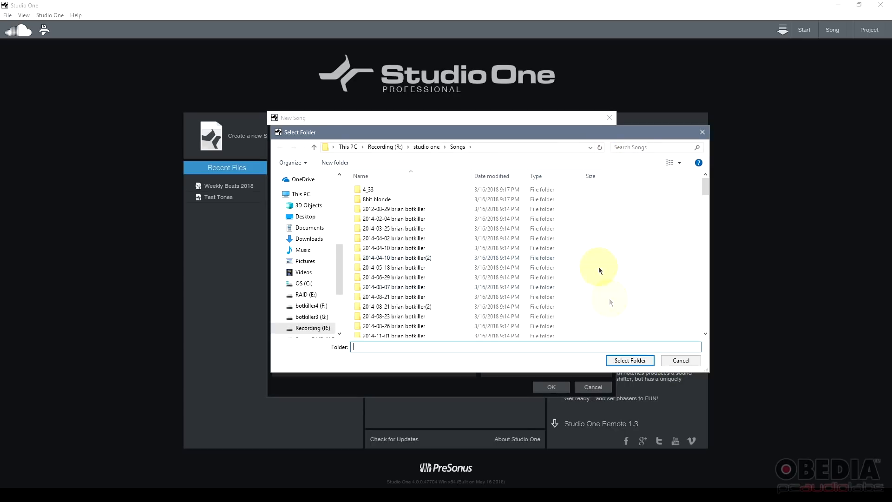
left_click(630, 360)
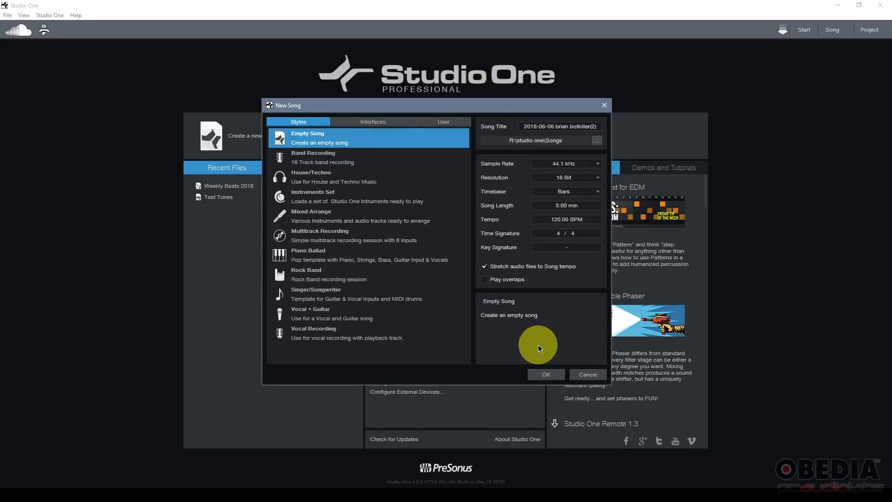
mouse_move(568, 255)
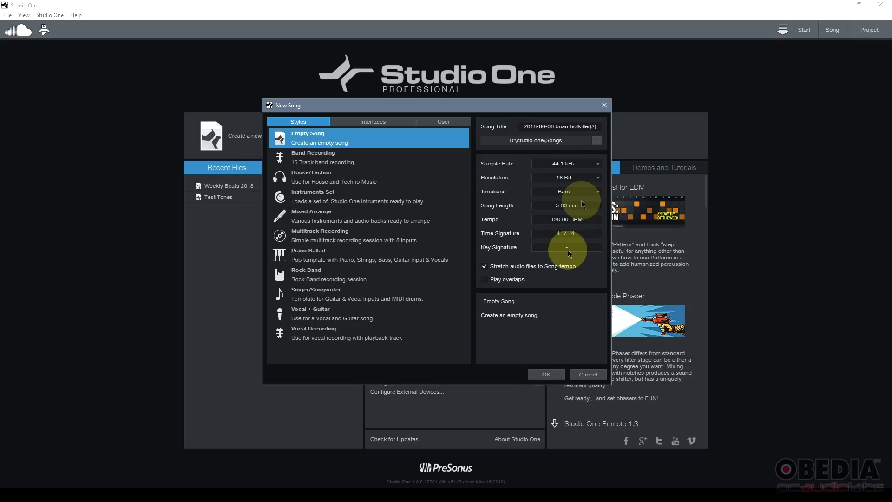
left_click(567, 163)
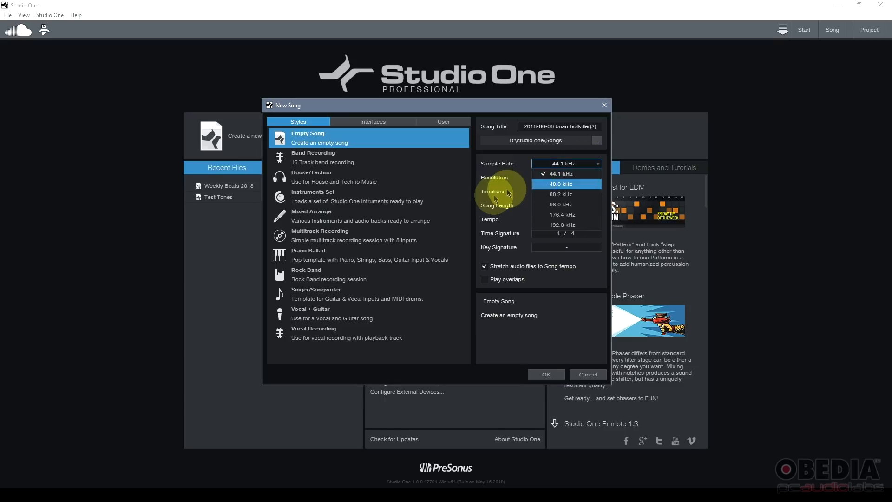
left_click(564, 173)
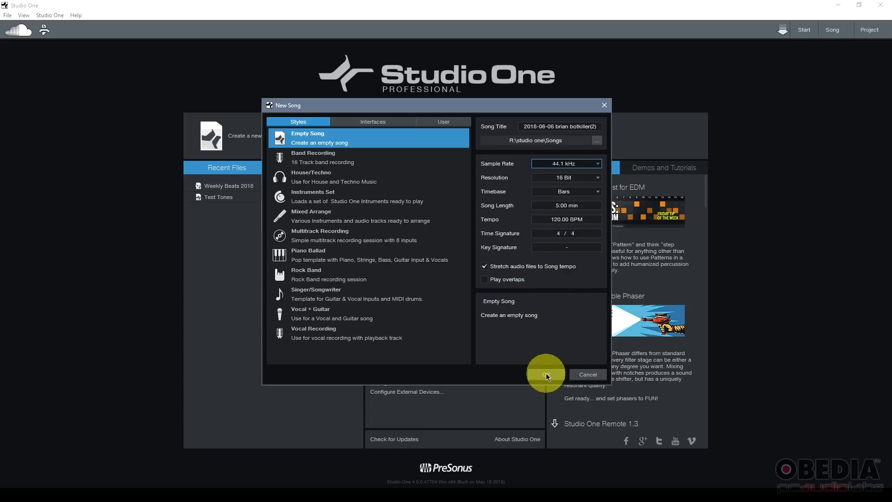
Step: Confirm the New Song settings to create the empty song
left_click(546, 374)
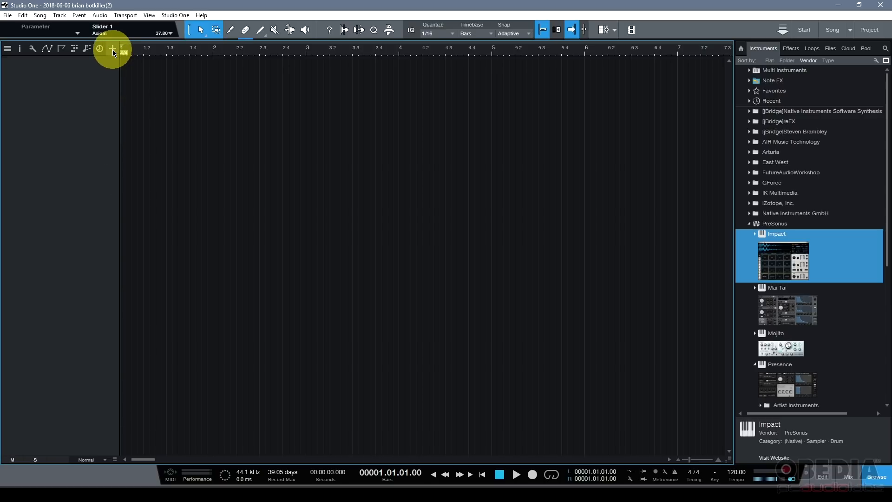
mouse_move(111, 49)
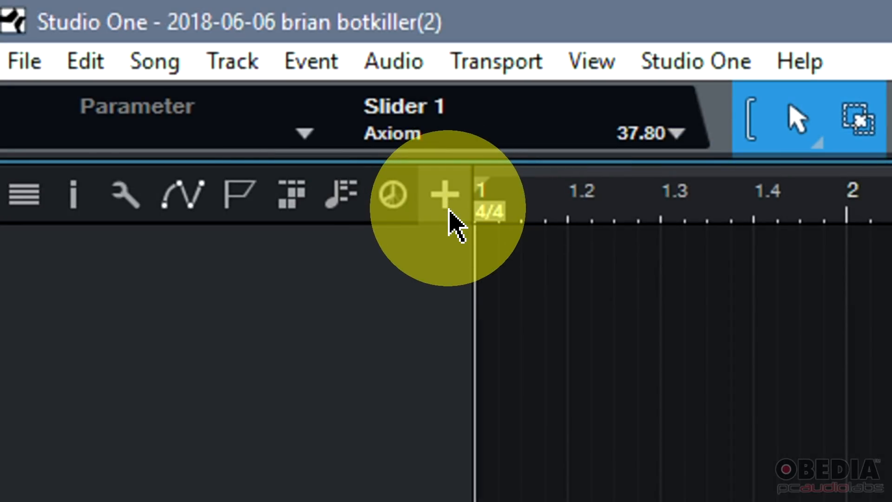
Step: Start adding a track and name the new audio track Guitar
left_click(444, 195)
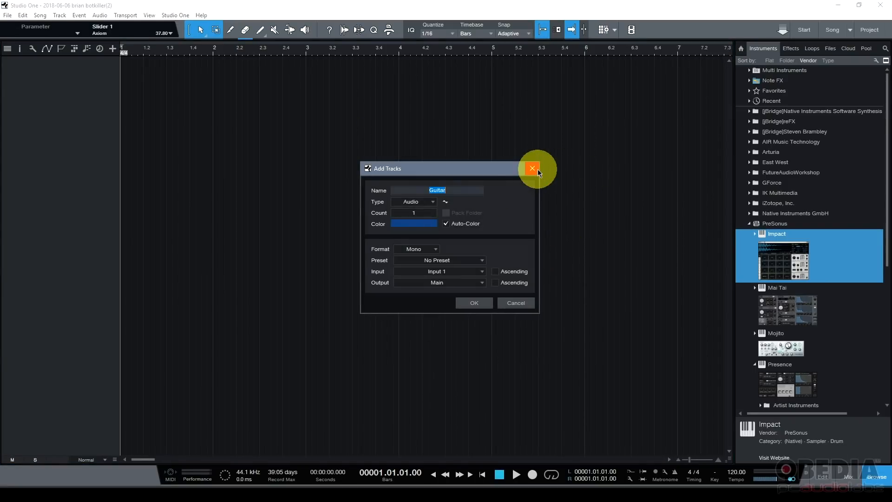
mouse_move(480, 185)
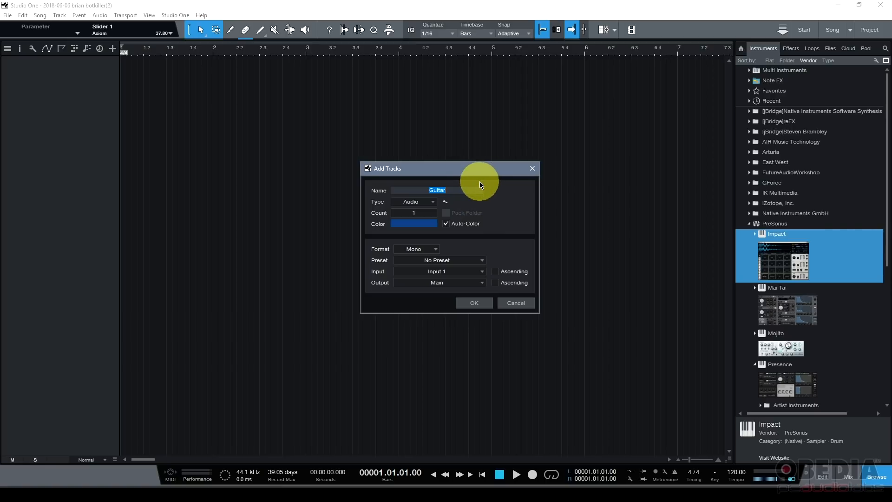
type("Track")
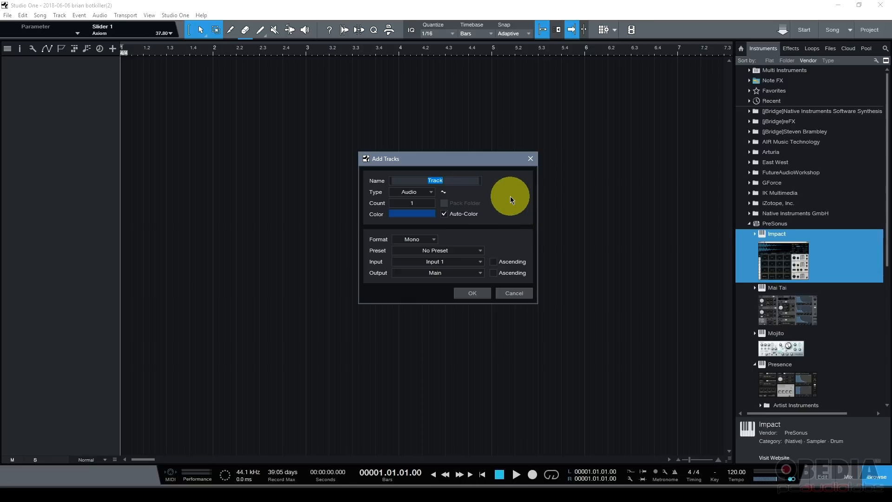
mouse_move(508, 220)
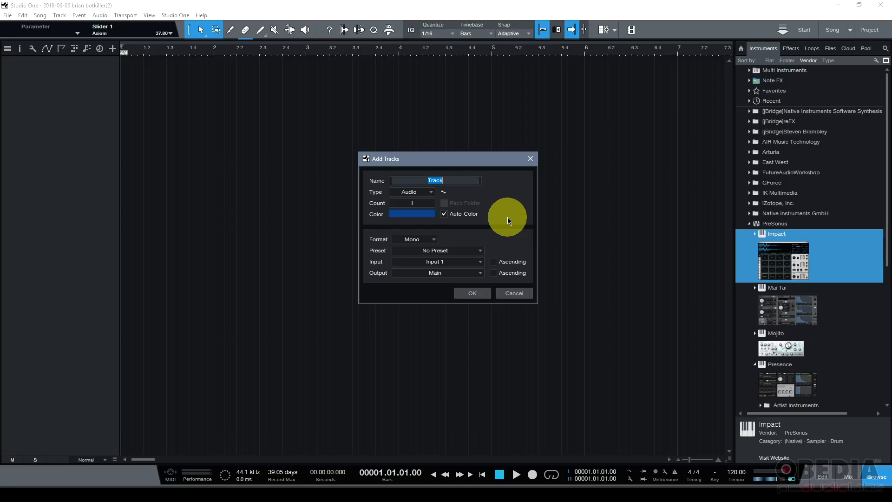
type("Guitar")
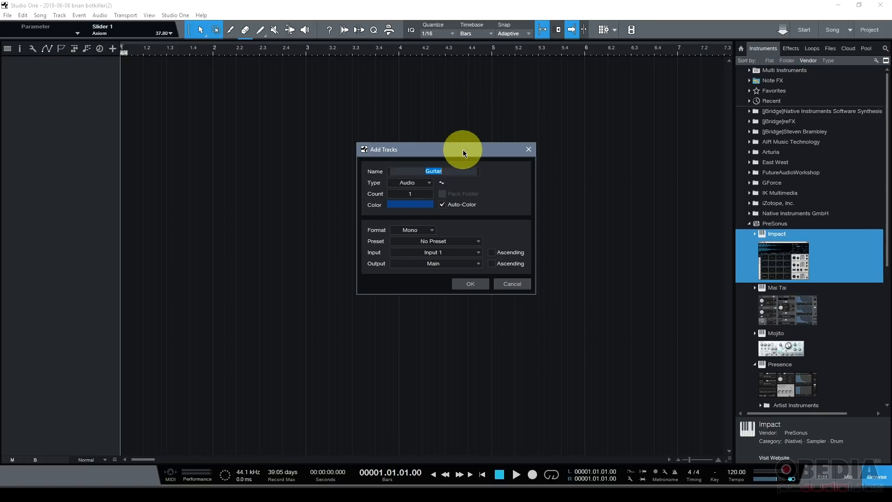
mouse_move(451, 158)
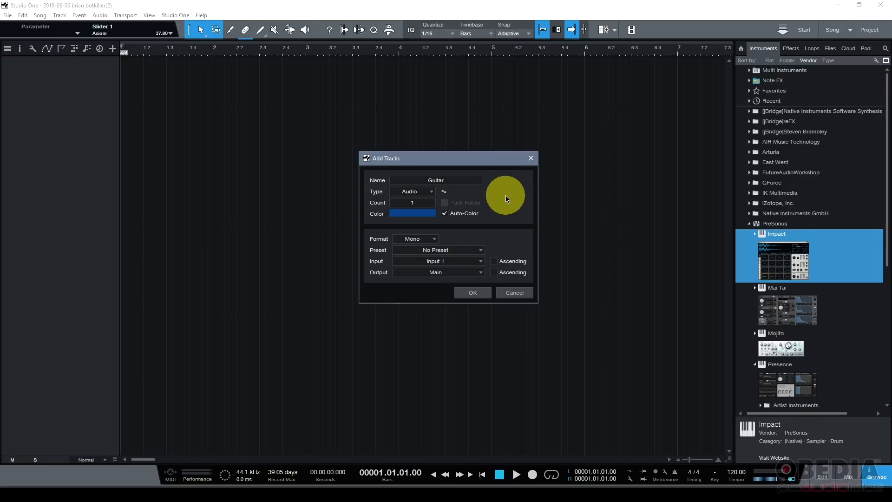
left_click(412, 191)
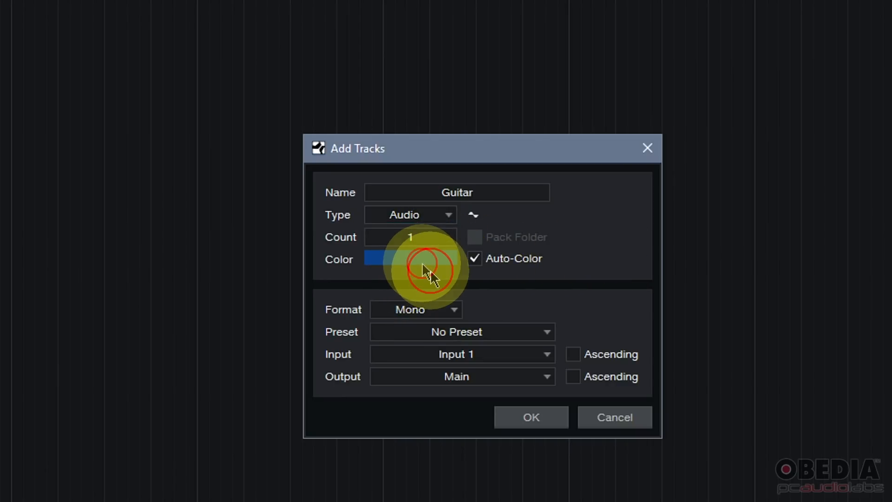
Step: Set the Guitar track to Mono, No Preset, Input 1, output Main
left_click(416, 309)
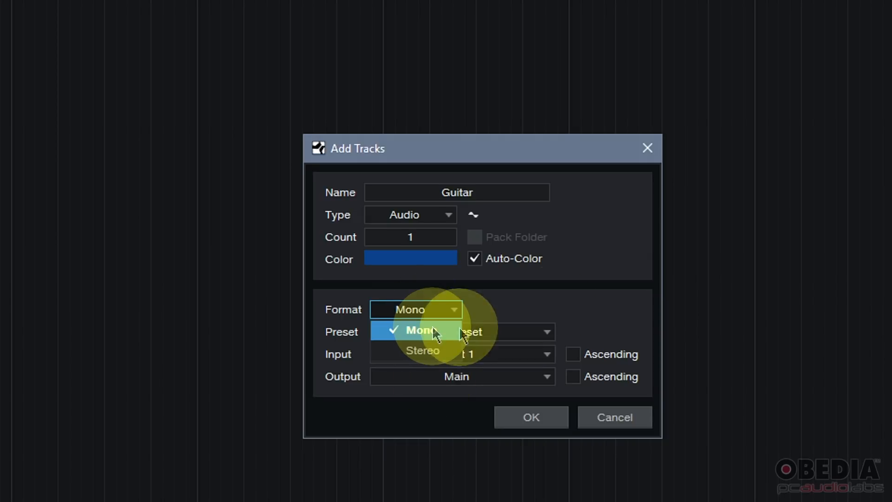
left_click(417, 330)
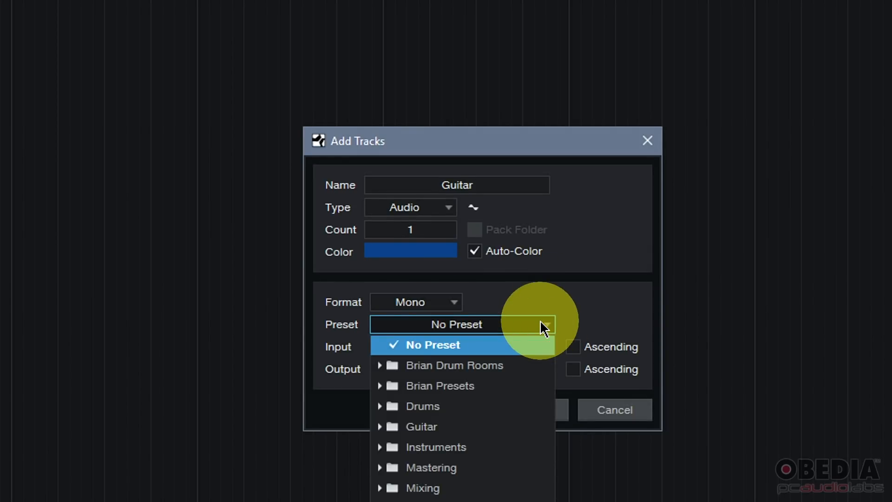
left_click(433, 345)
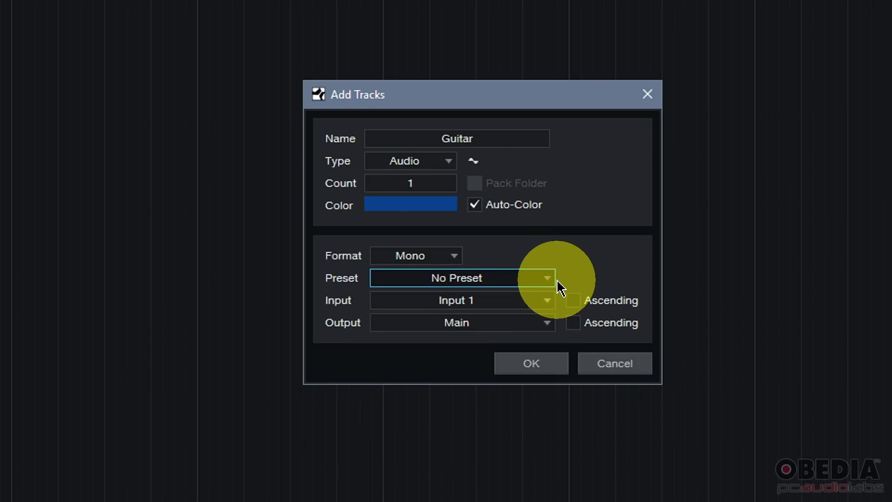
mouse_move(593, 269)
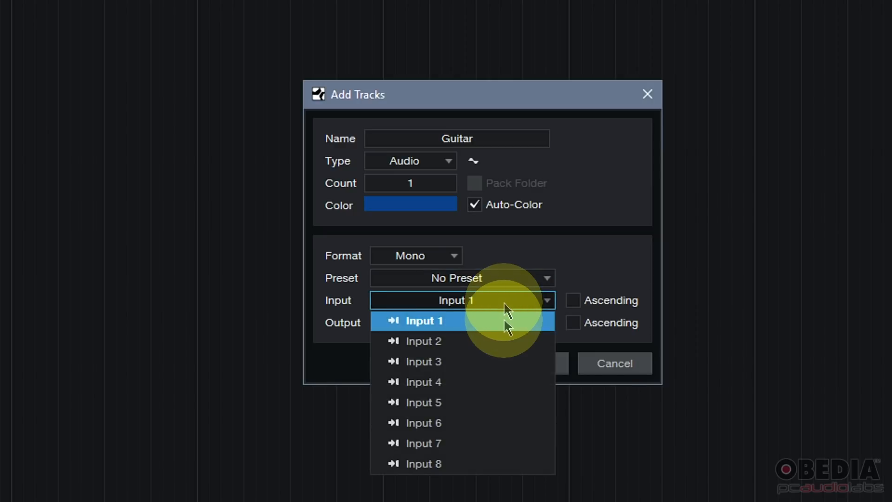
left_click(424, 321)
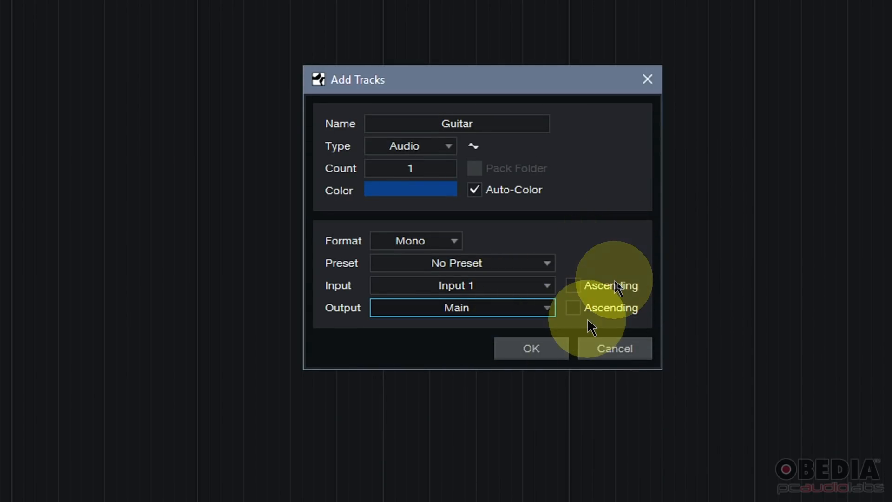
left_click(531, 348)
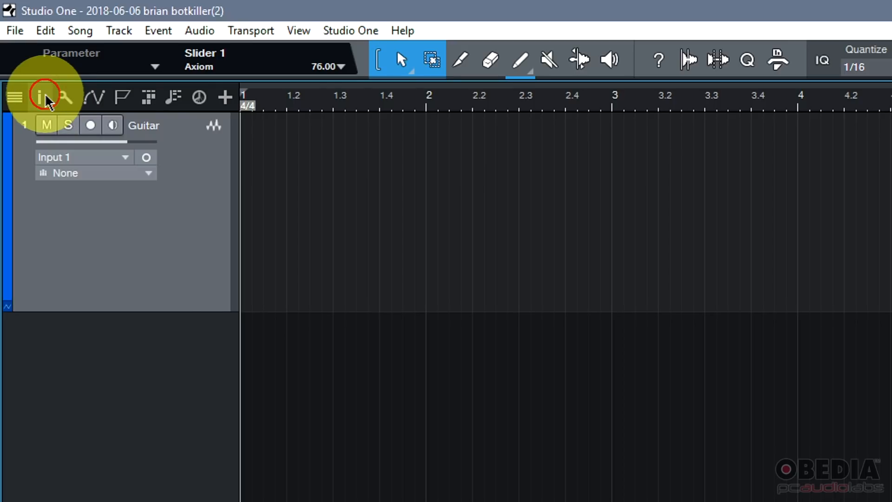
Step: Add the Guitar track and switch on its record arm and input monitoring
left_click(42, 97)
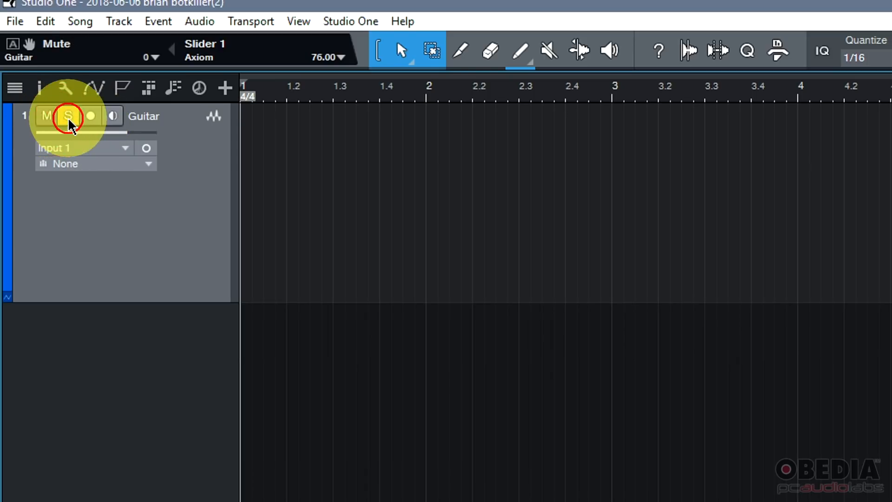
left_click(69, 117)
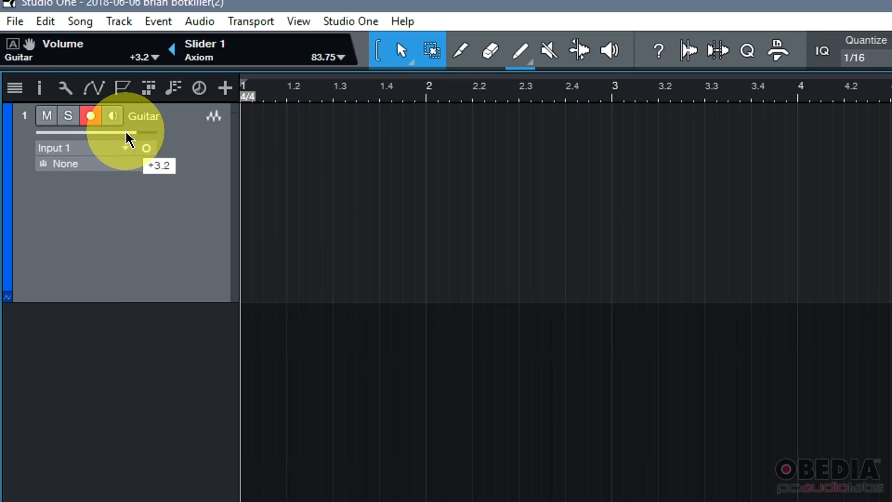
Step: Lower the Guitar track volume to -1.3 dB, disarm it, and double-click its name
left_click_drag(137, 134, 124, 134)
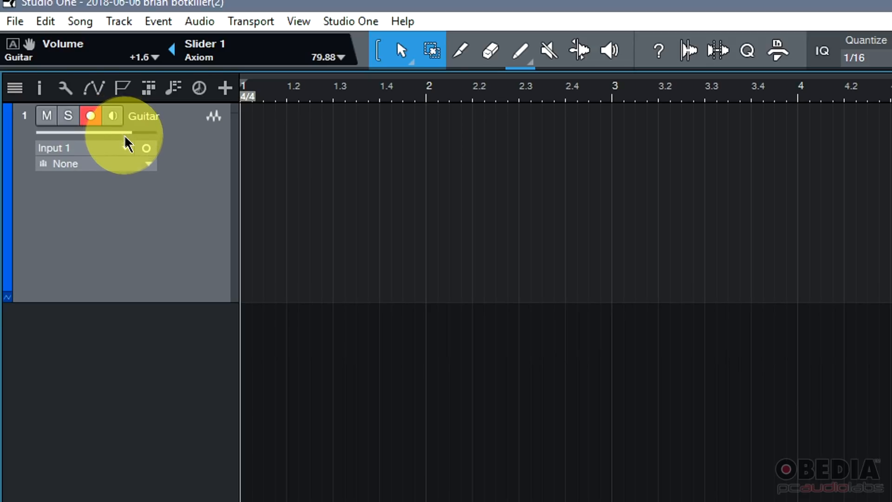
left_click_drag(125, 132, 54, 137)
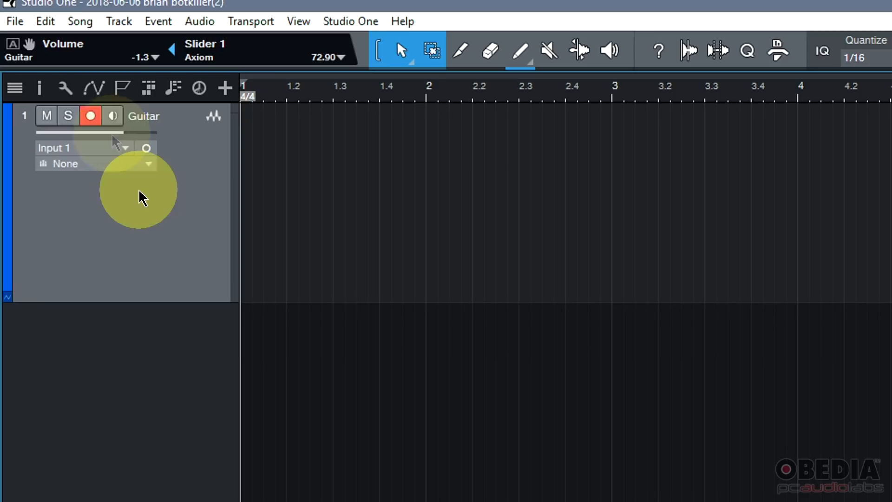
mouse_move(148, 241)
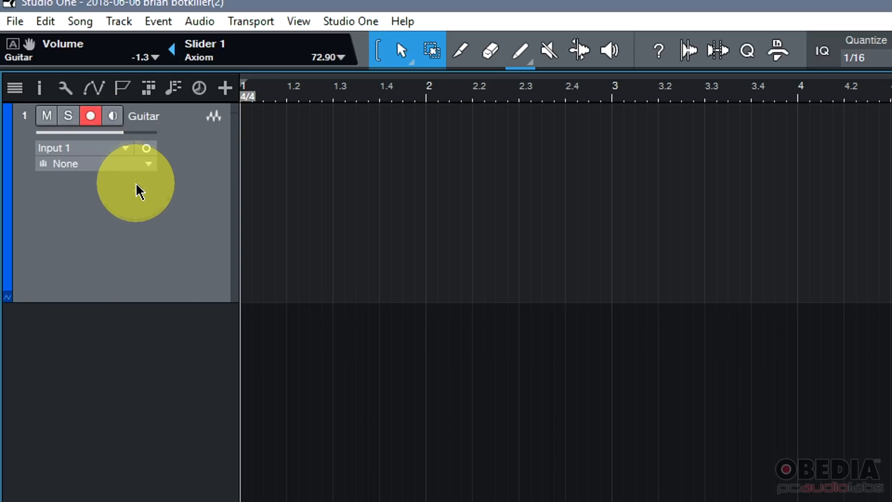
mouse_move(183, 282)
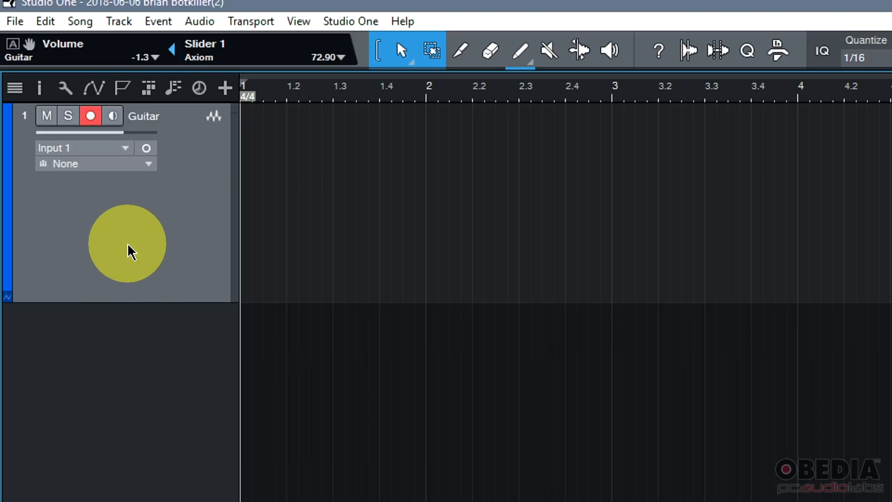
left_click(126, 148)
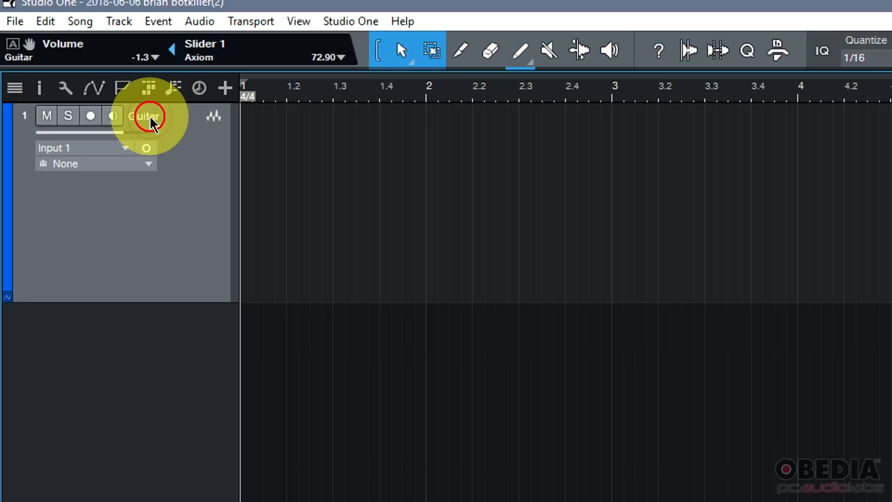
double_click(146, 115)
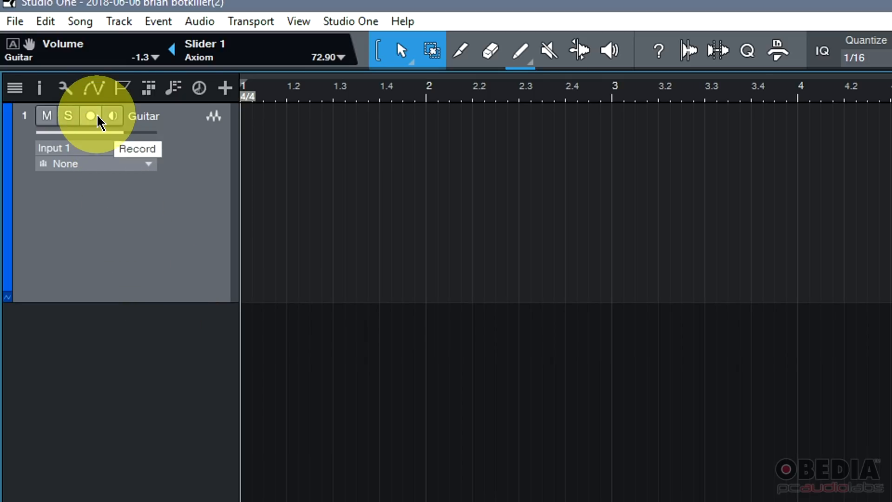
Step: Record-arm the Guitar track with its red Record Enable button
left_click(91, 116)
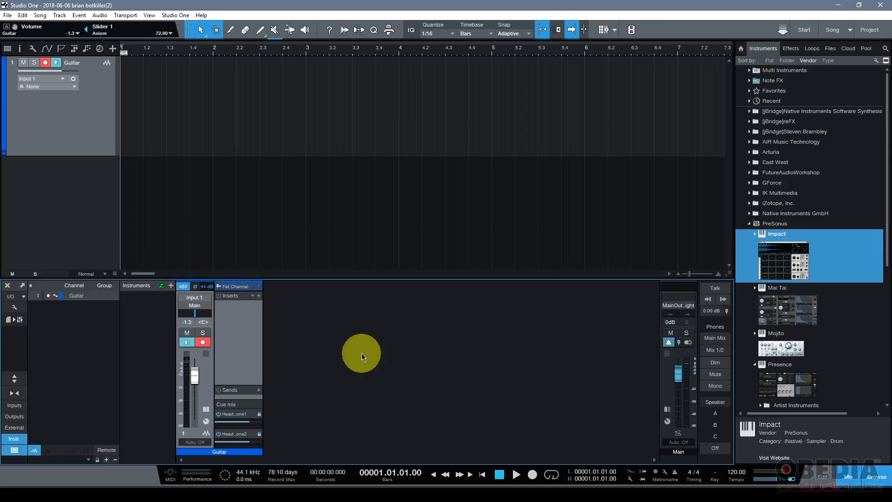
mouse_move(383, 359)
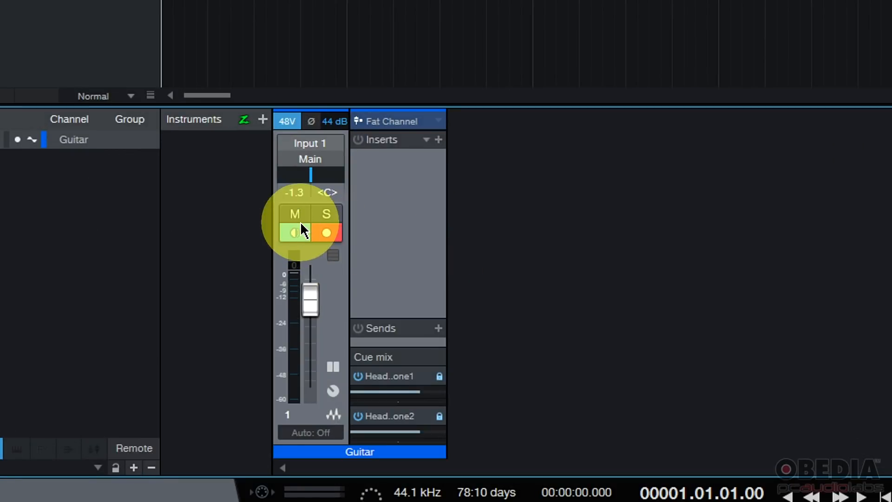
Step: Set the Guitar channel fader to -2.3 dB and open the insert FX chain list
left_click_drag(310, 299, 310, 336)
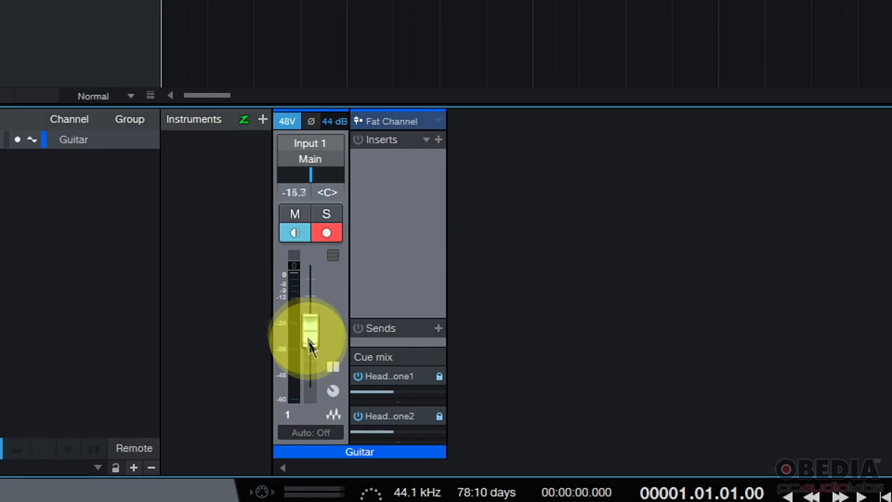
left_click_drag(311, 335, 311, 310)
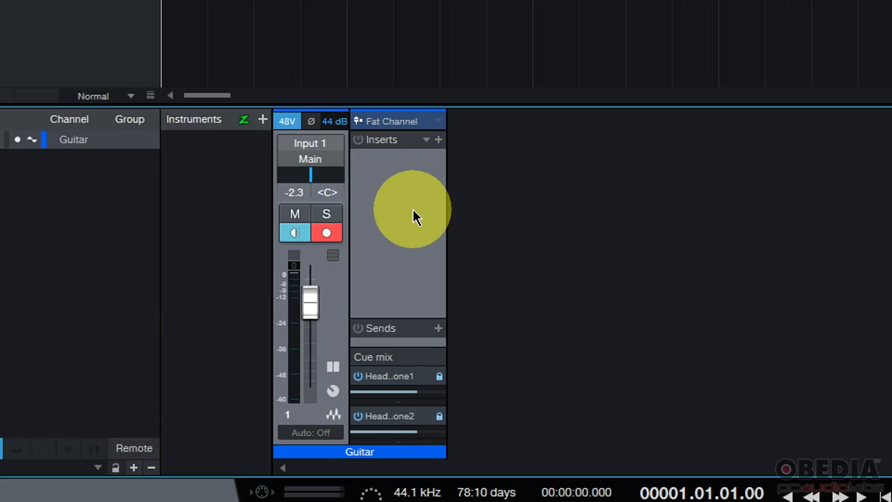
left_click(425, 140)
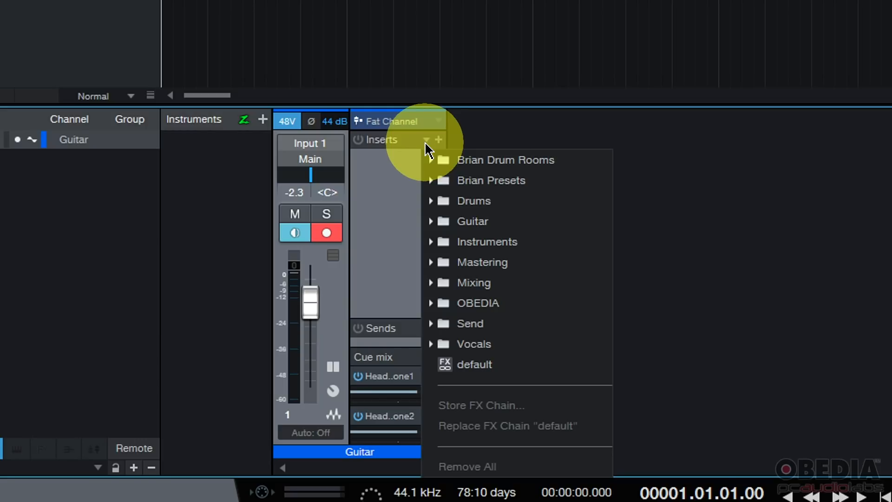
mouse_move(473, 200)
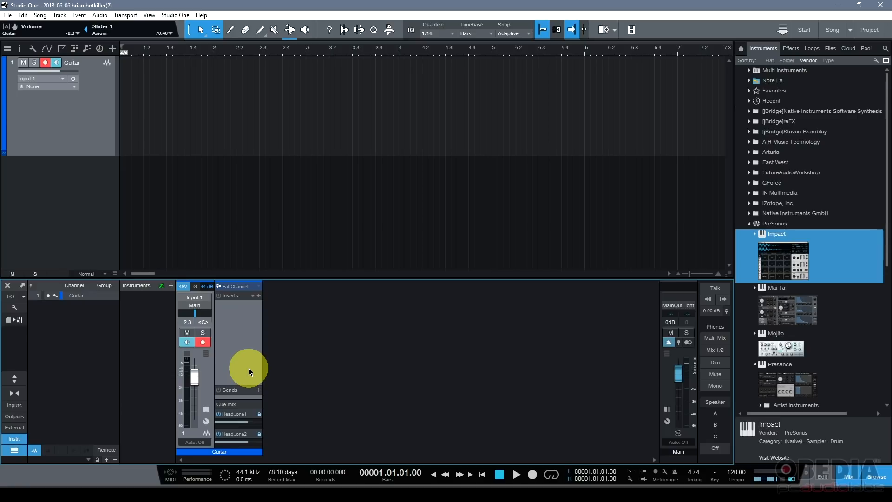
mouse_move(509, 353)
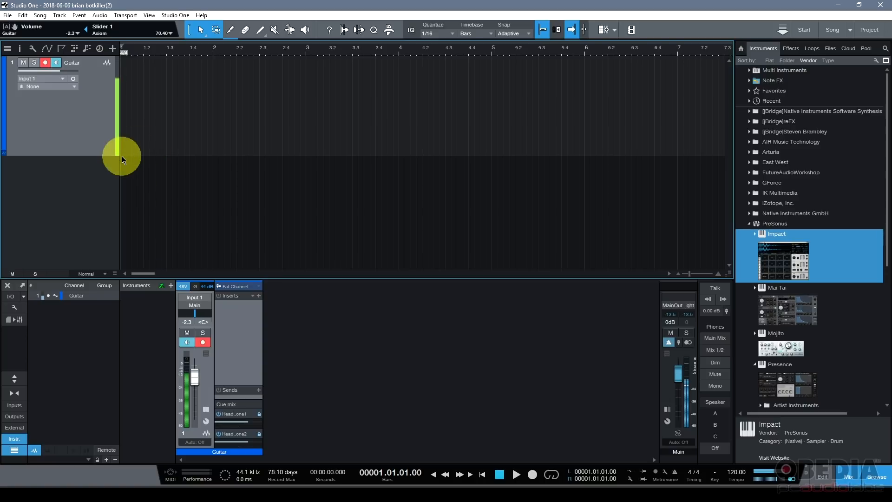
left_click(499, 474)
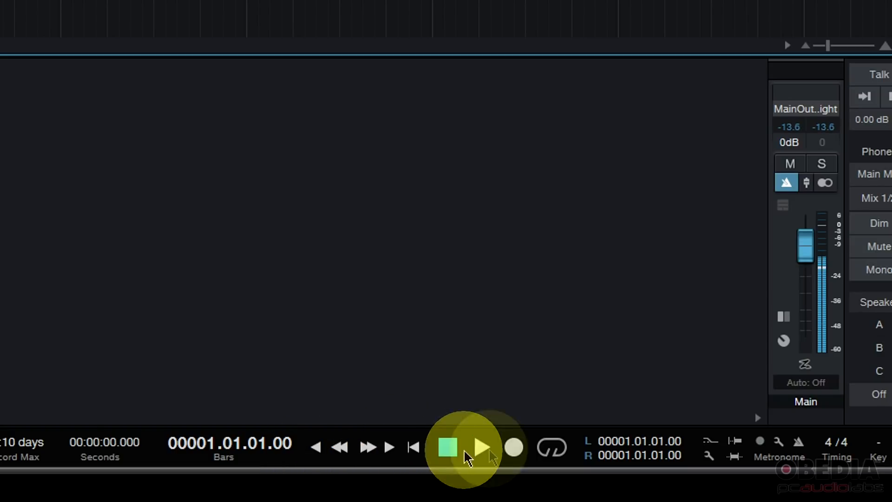
mouse_move(513, 454)
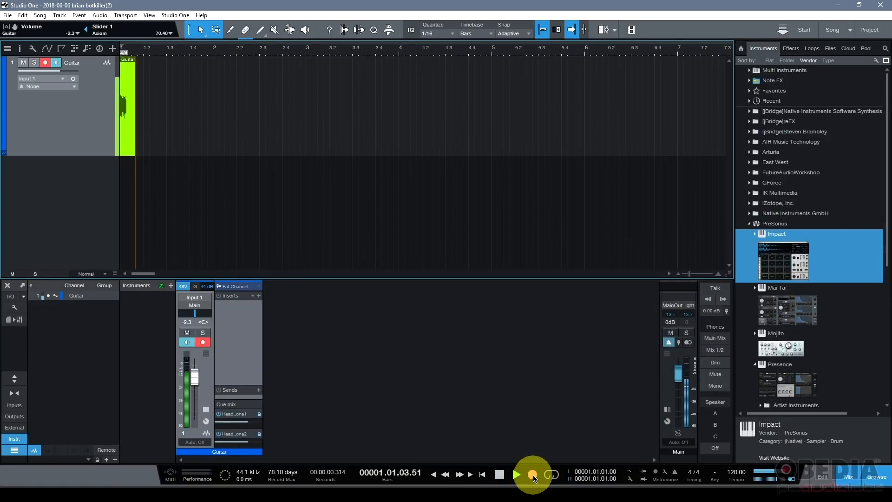
Step: Record a first four-bar guitar take from bar 1 to bar 5, then disarm and select the Guitar track
left_click(531, 474)
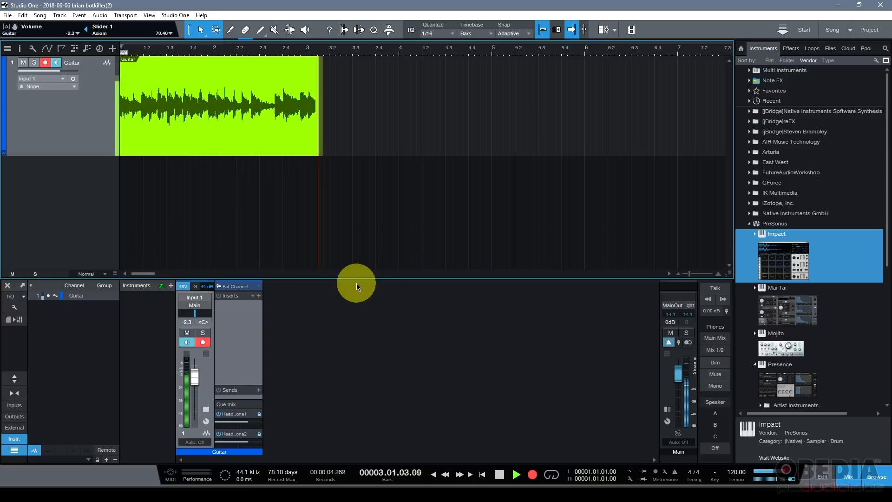
left_click(499, 487)
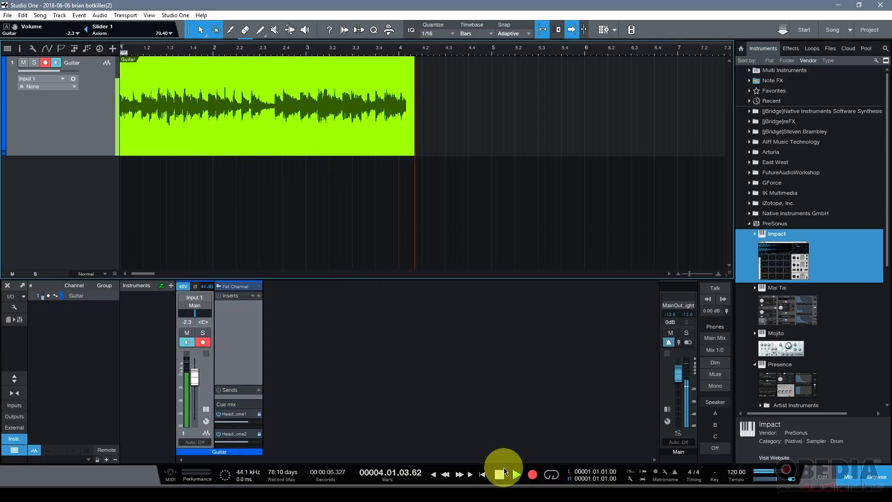
left_click(501, 474)
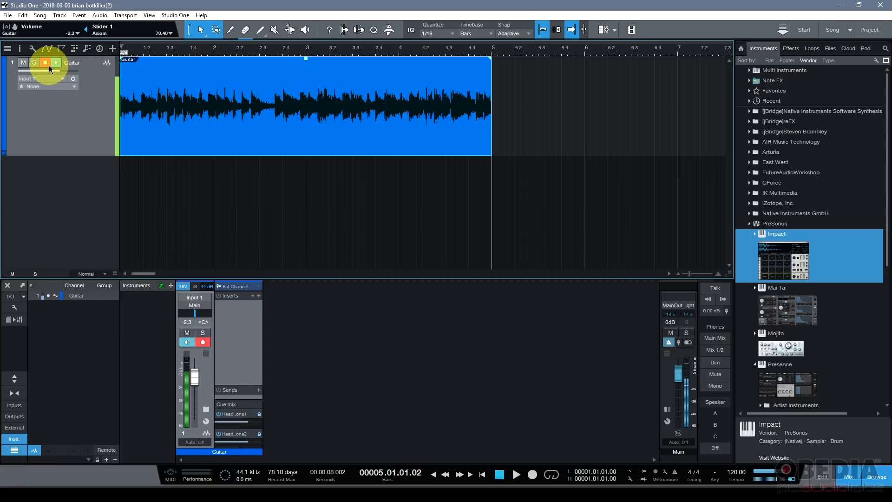
left_click(46, 62)
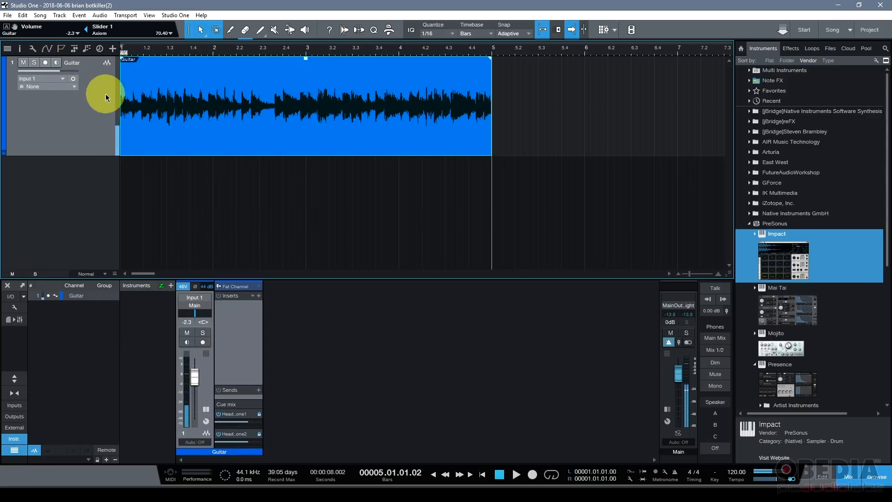
left_click(45, 62)
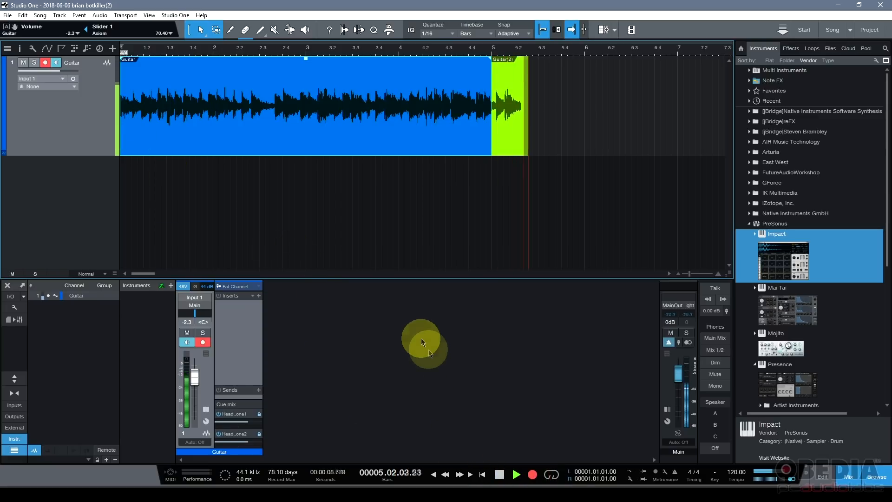
Step: Capture the second guitar take from bar 5 to about bar 7, then stop
left_click(498, 487)
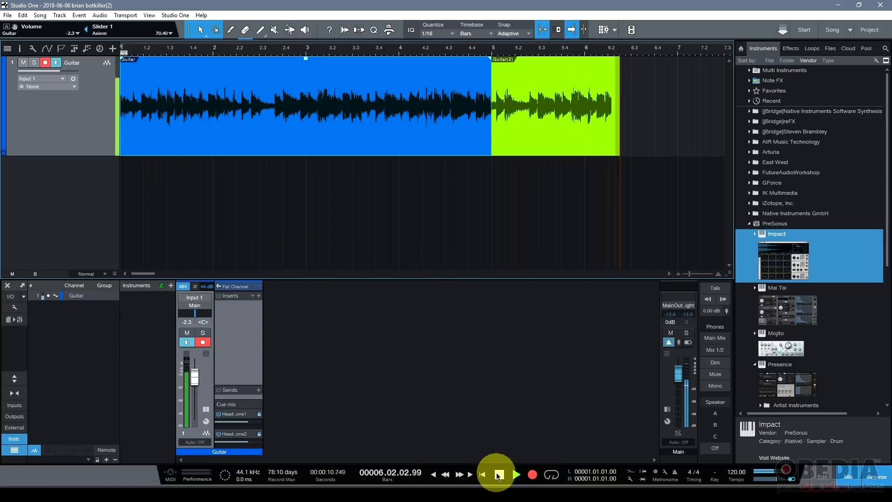
left_click(497, 487)
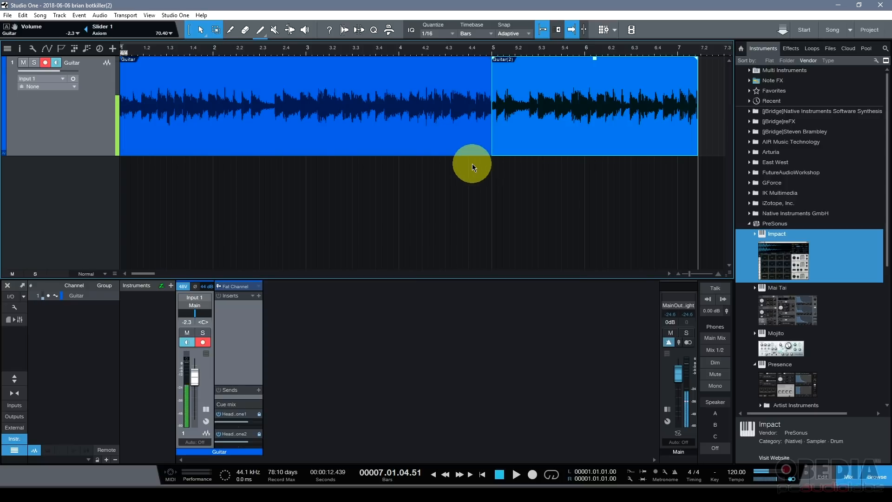
mouse_move(402, 167)
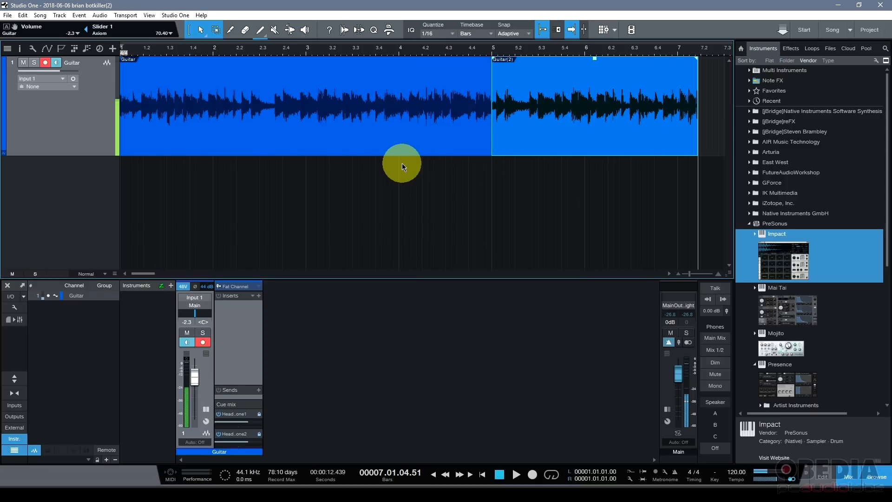
mouse_move(145, 134)
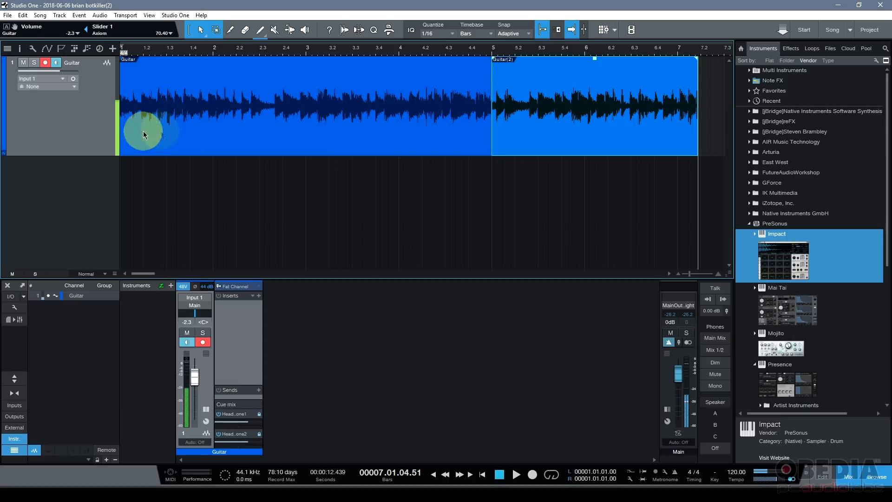
mouse_move(334, 150)
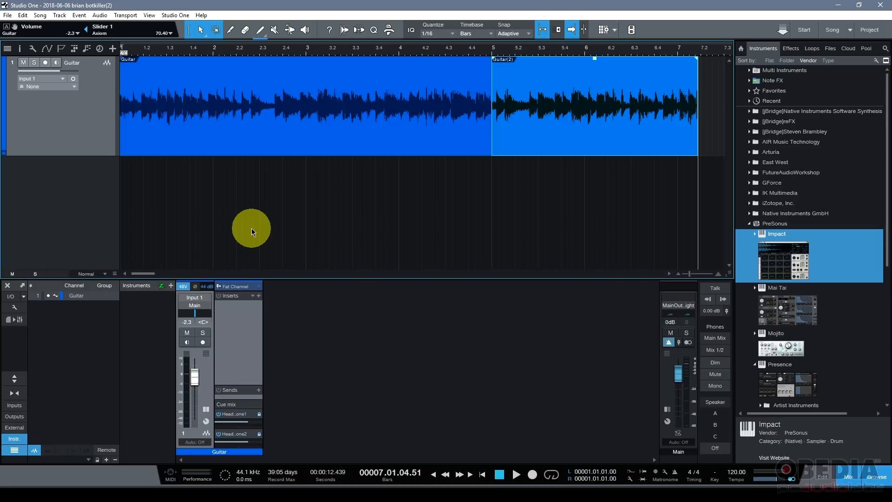
mouse_move(258, 232)
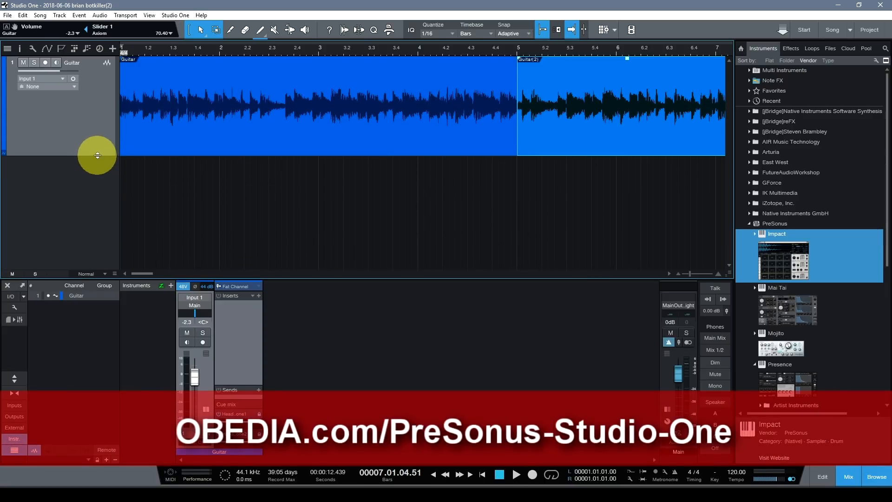
Step: Drag the Guitar track's lower edge down to enlarge its two takes
left_click_drag(97, 155, 97, 182)
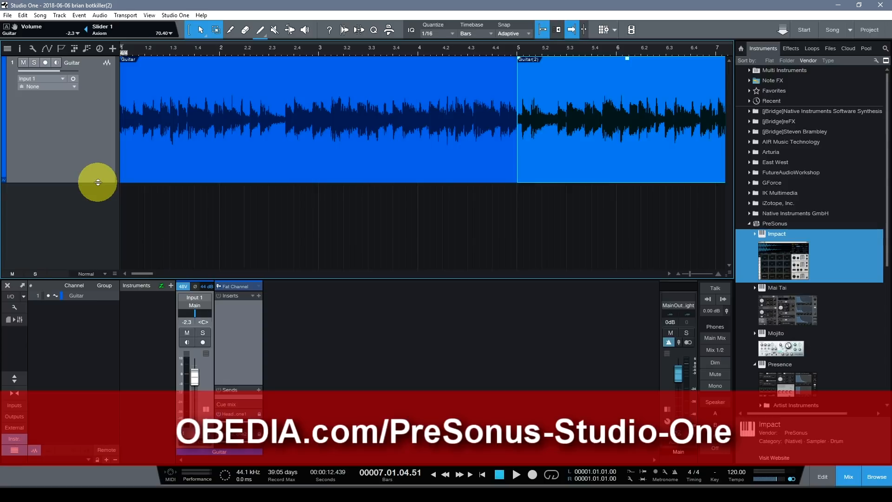